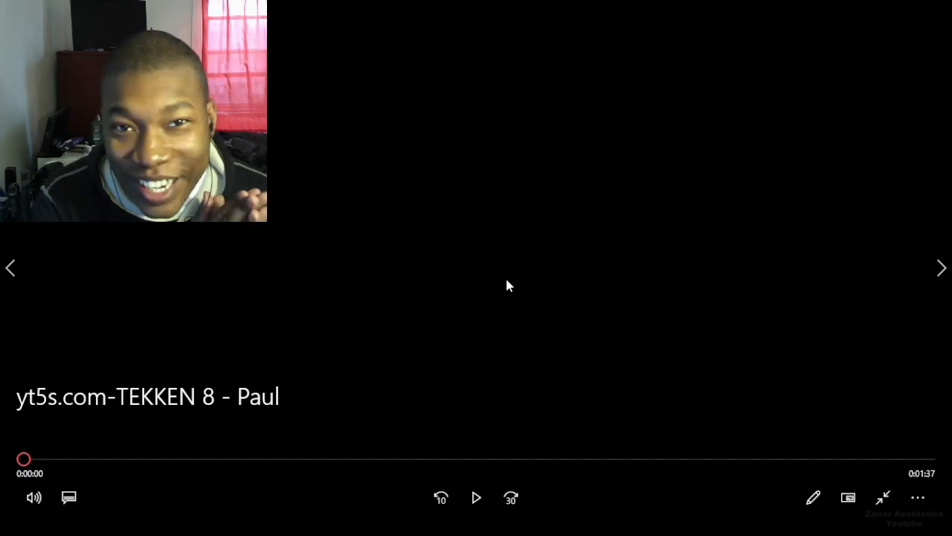
# - Start playback of the TEKKEN 8 - Paul trailer from the beginning
pyautogui.click(476, 497)
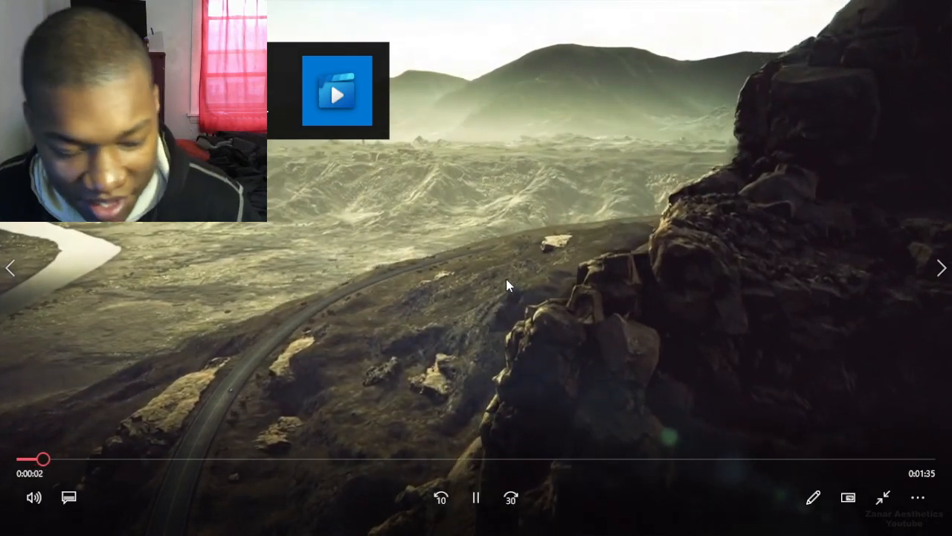